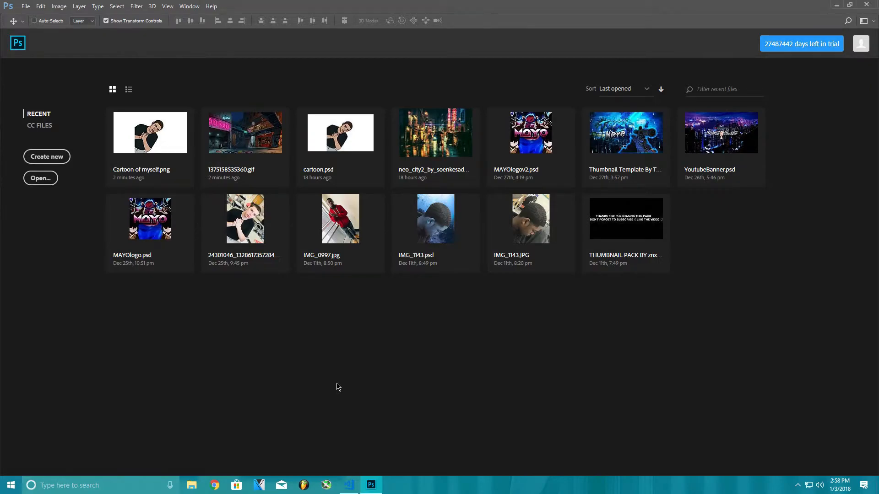
{"action": "mouse_move", "coordinate": [238, 412]}
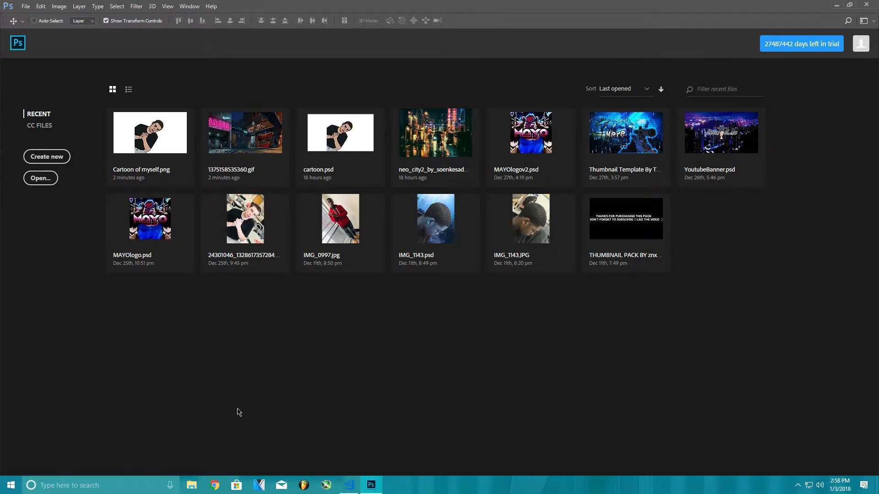
{"action": "mouse_move", "coordinate": [220, 413]}
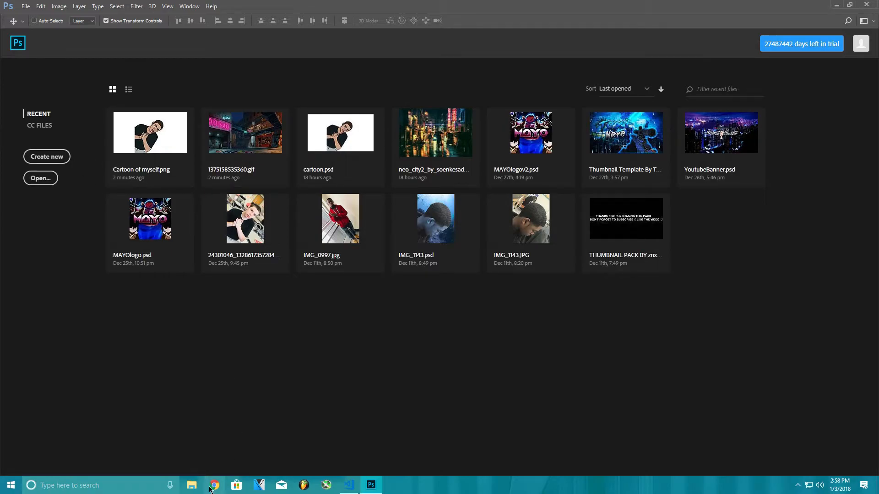
Step: Open the night-club alley GIF from the Pictures folder in Photoshop
{"action": "left_click", "coordinate": [191, 485]}
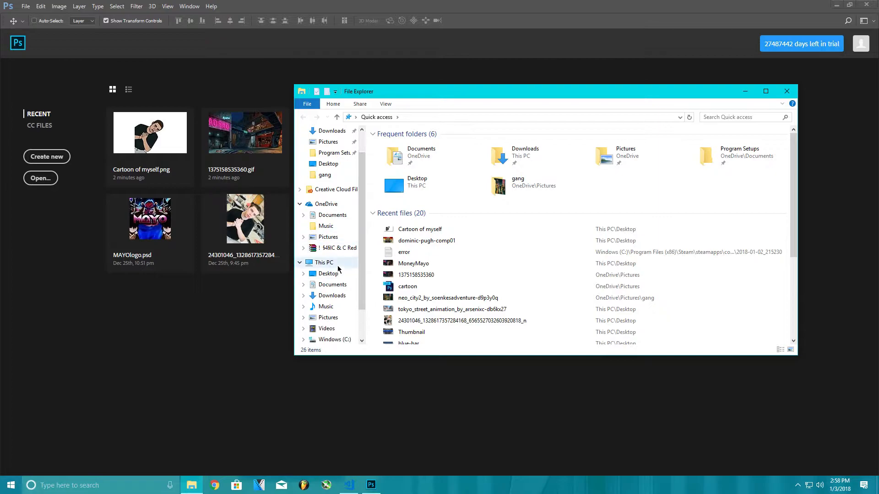
{"action": "left_click", "coordinate": [328, 317]}
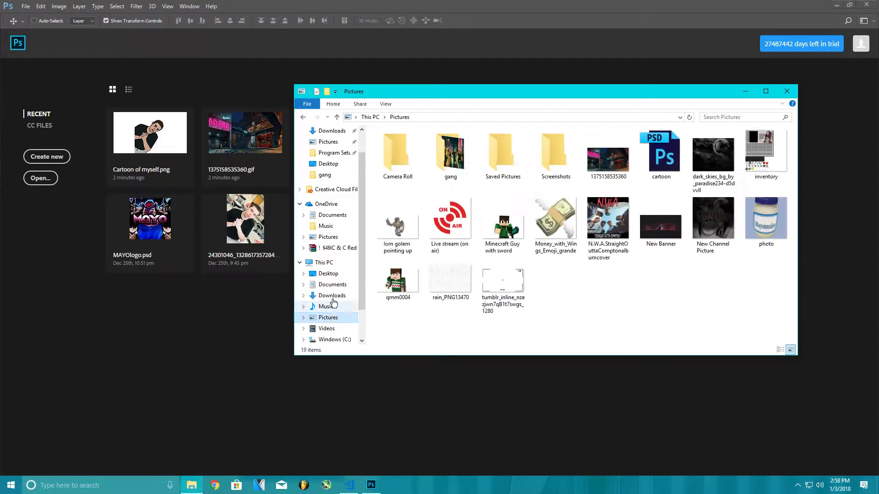
{"action": "left_click", "coordinate": [608, 153]}
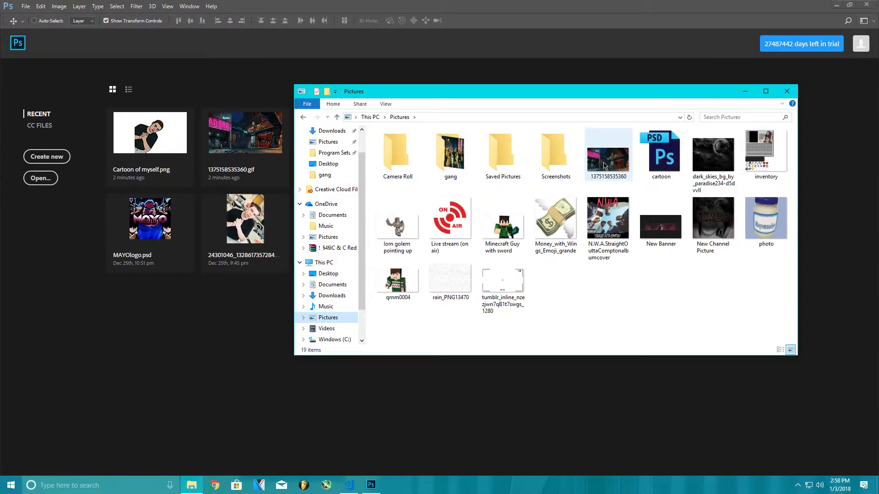
{"action": "right_click", "coordinate": [605, 164]}
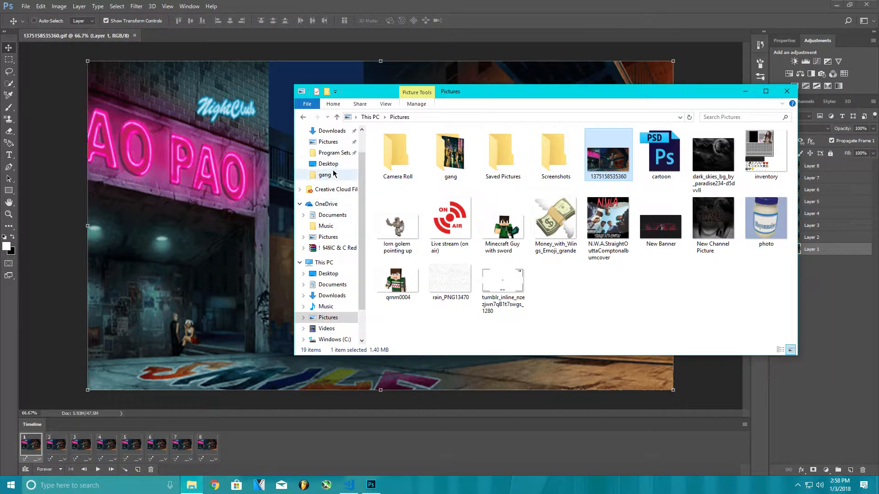
Step: Open the MAYOlogov2 image from the Desktop in Photoshop
{"action": "left_click", "coordinate": [328, 163]}
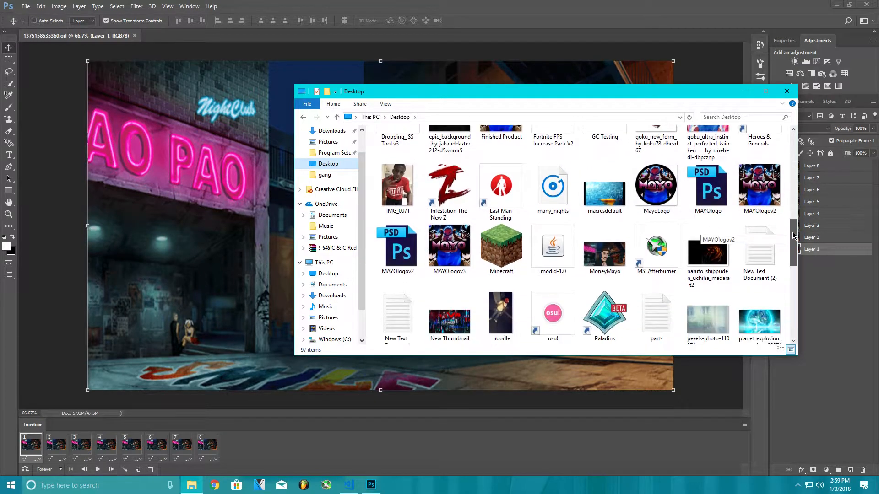
{"action": "right_click", "coordinate": [759, 179]}
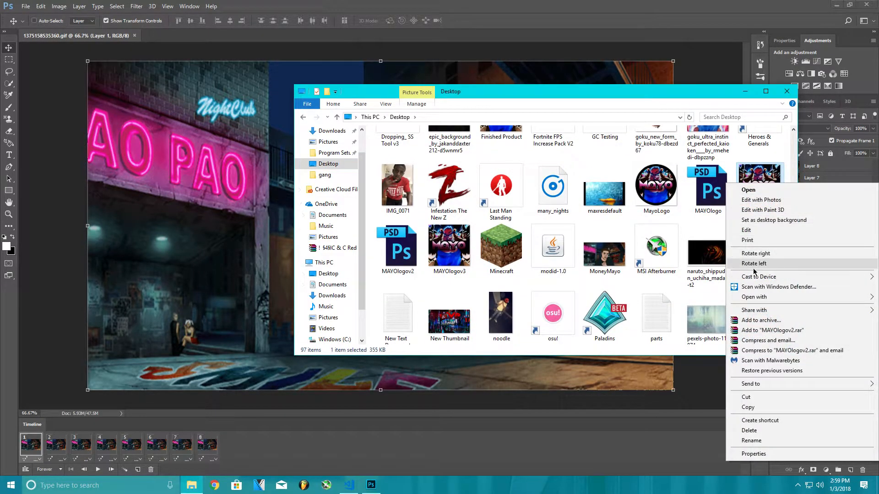
{"action": "left_click", "coordinate": [748, 189]}
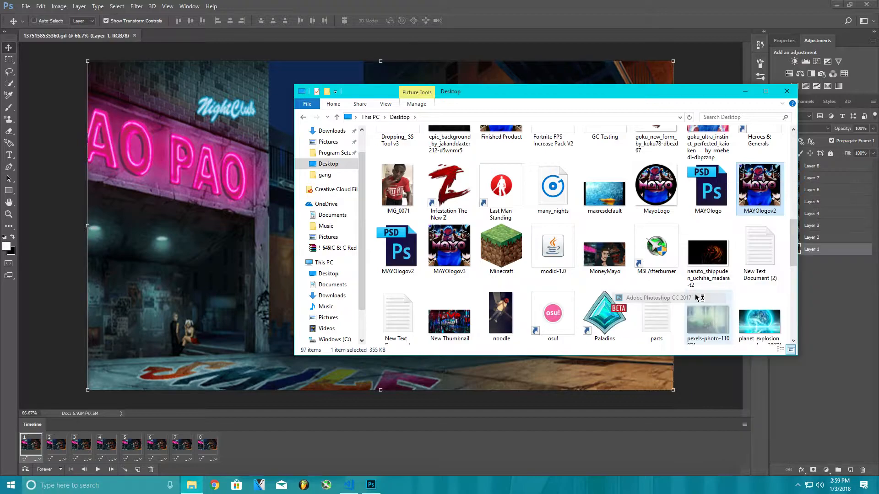
{"action": "double_click", "coordinate": [759, 184]}
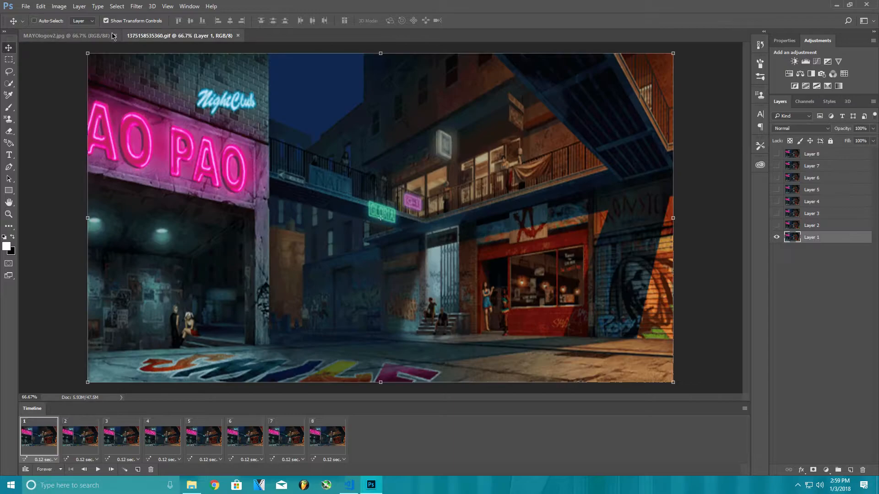
Step: Create a single-frame animation timeline for the MAYOlogov2 logo document
{"action": "left_click", "coordinate": [59, 35]}
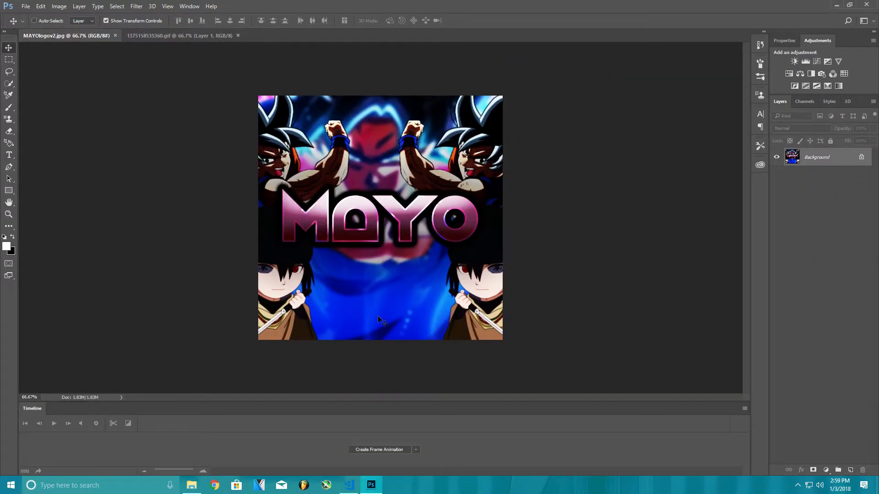
{"action": "left_click", "coordinate": [415, 449]}
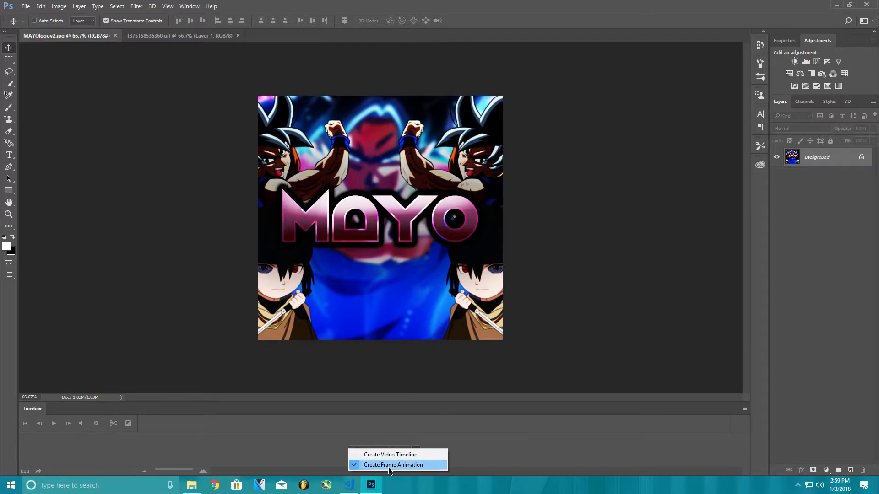
{"action": "left_click", "coordinate": [393, 465]}
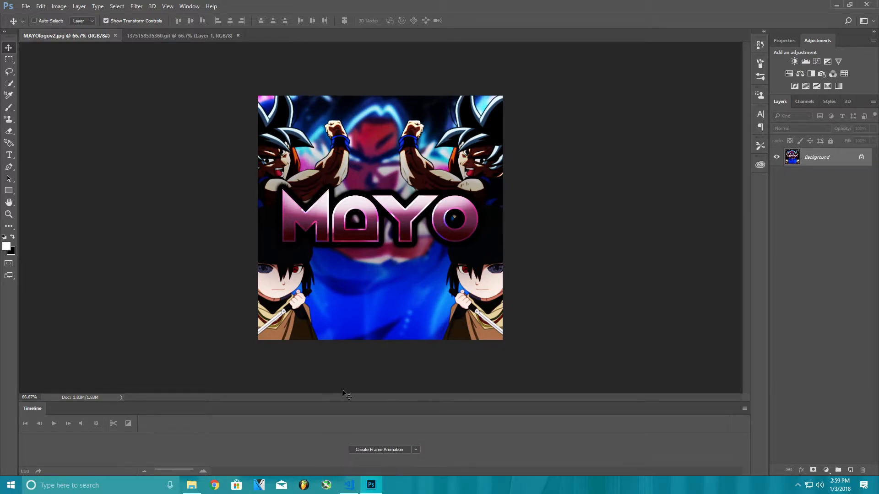
{"action": "left_click", "coordinate": [379, 449]}
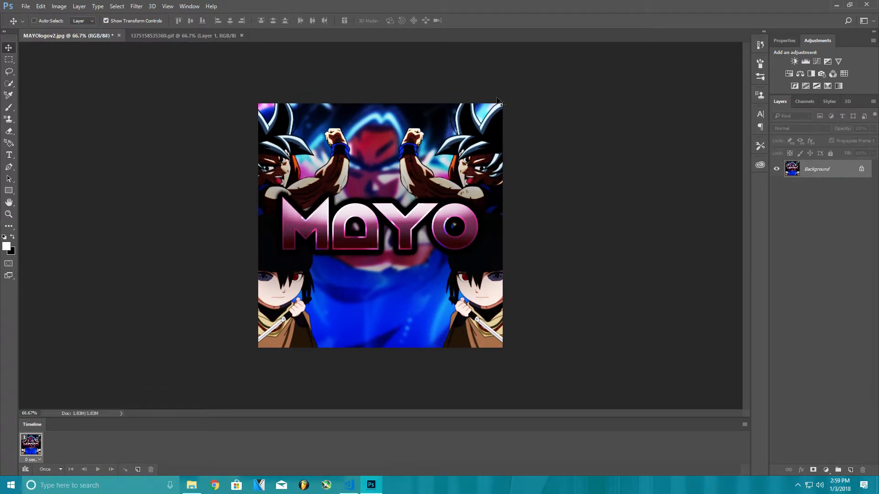
{"action": "left_click", "coordinate": [180, 35]}
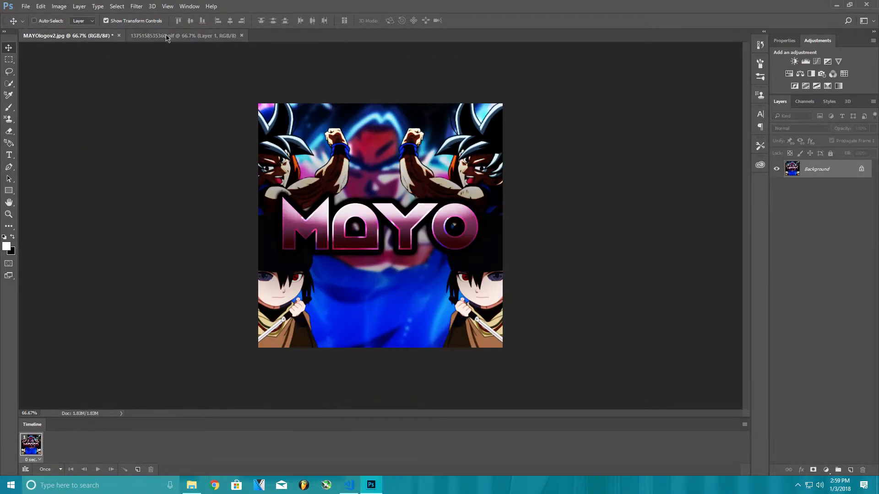
Step: Bring up the night-club alley GIF document with its eight animation frames
{"action": "left_click", "coordinate": [167, 35]}
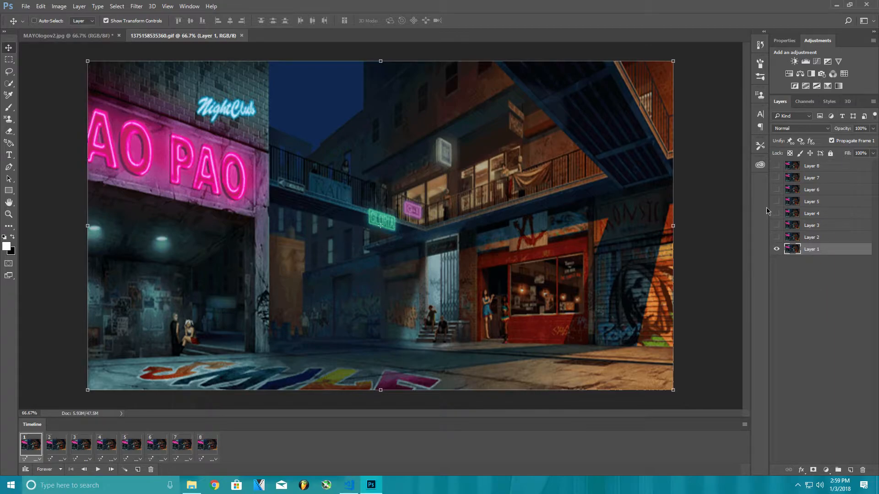
{"action": "mouse_move", "coordinate": [623, 284]}
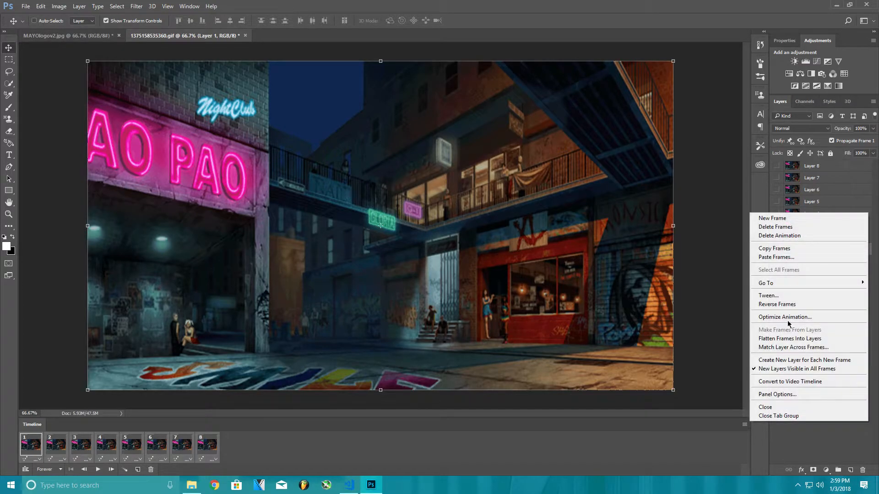
{"action": "mouse_move", "coordinate": [774, 218]}
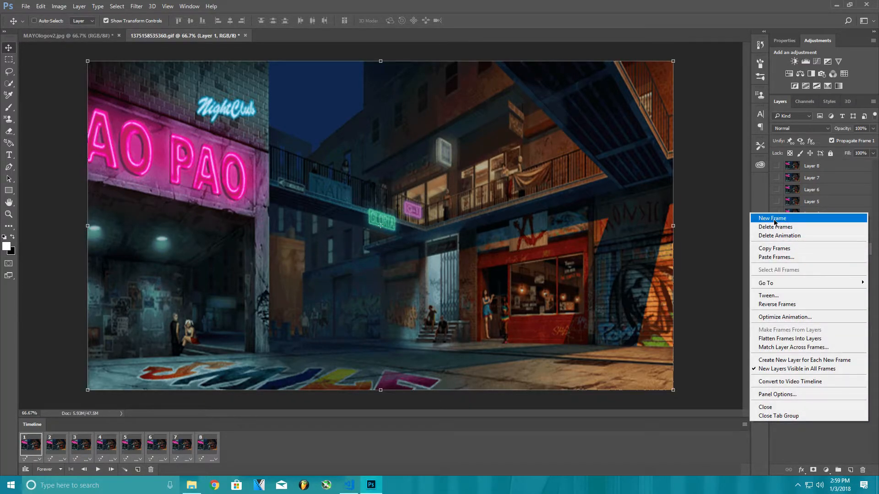
{"action": "mouse_move", "coordinate": [706, 234]}
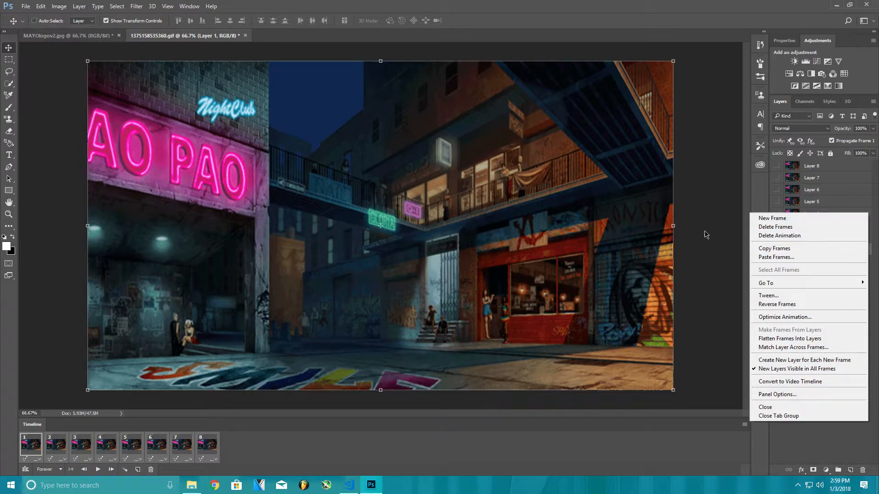
{"action": "mouse_move", "coordinate": [775, 226]}
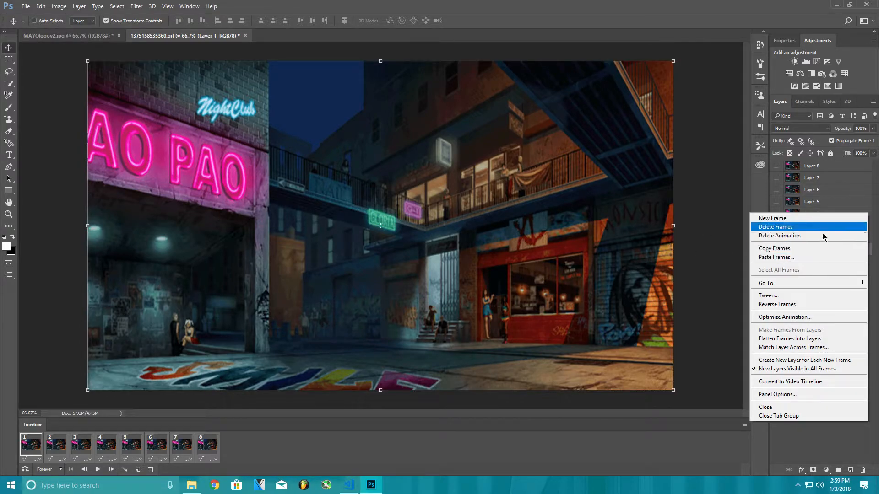
{"action": "mouse_move", "coordinate": [794, 249]}
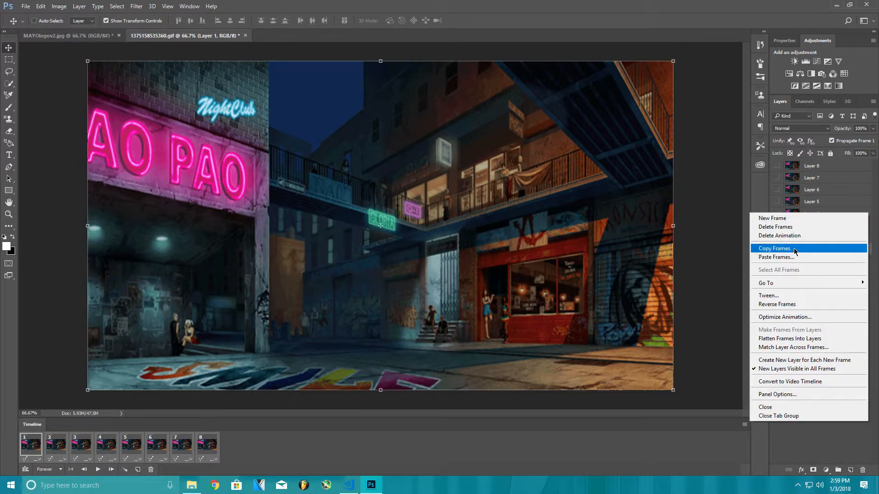
Step: Paste the eight copied alley frames over the logo frame in MAYOlogov2
{"action": "left_click", "coordinate": [46, 36]}
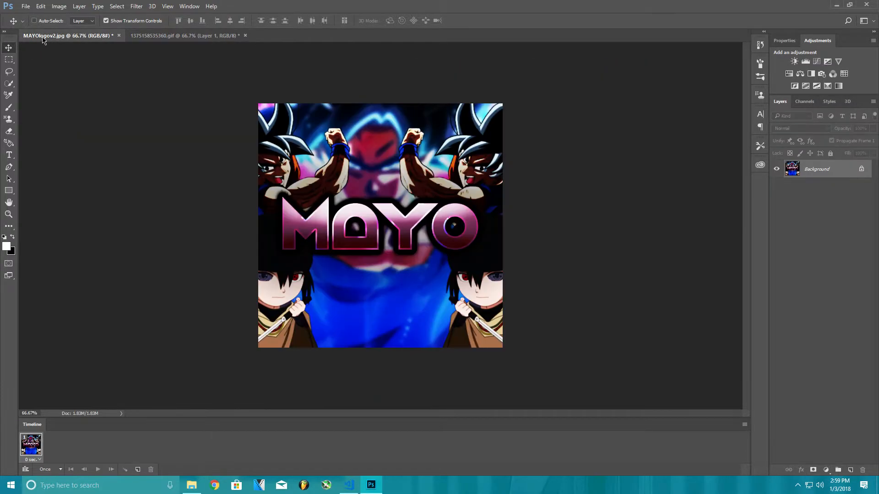
{"action": "mouse_move", "coordinate": [677, 178]}
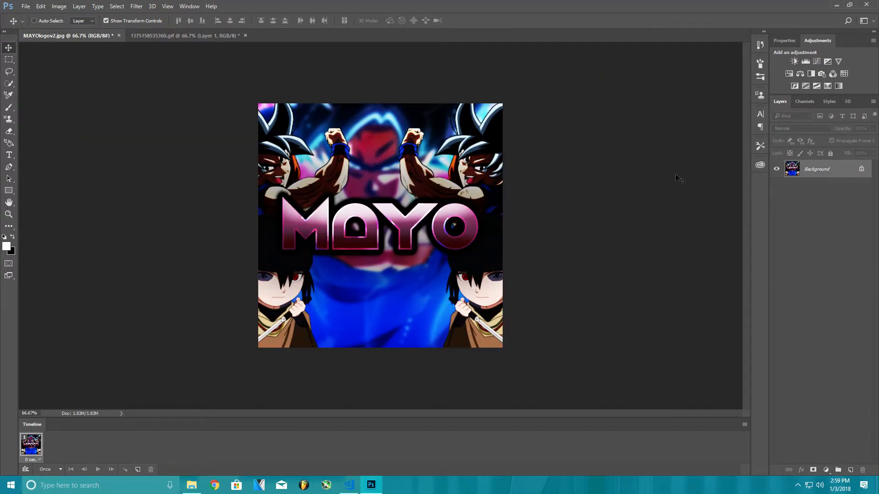
{"action": "left_click", "coordinate": [744, 425]}
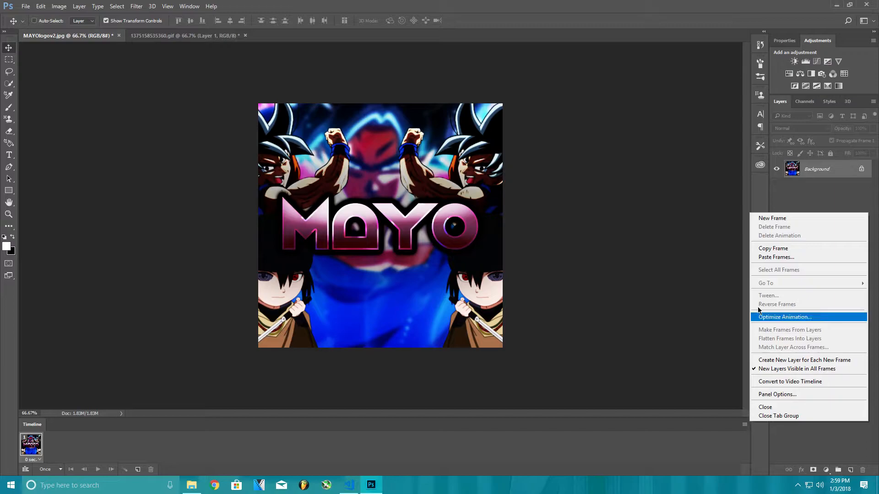
{"action": "mouse_move", "coordinate": [776, 257]}
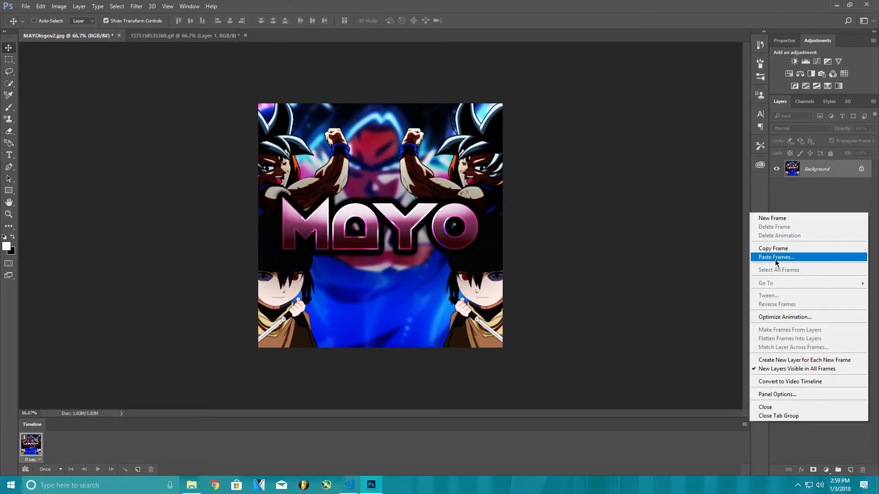
{"action": "left_click", "coordinate": [776, 257]}
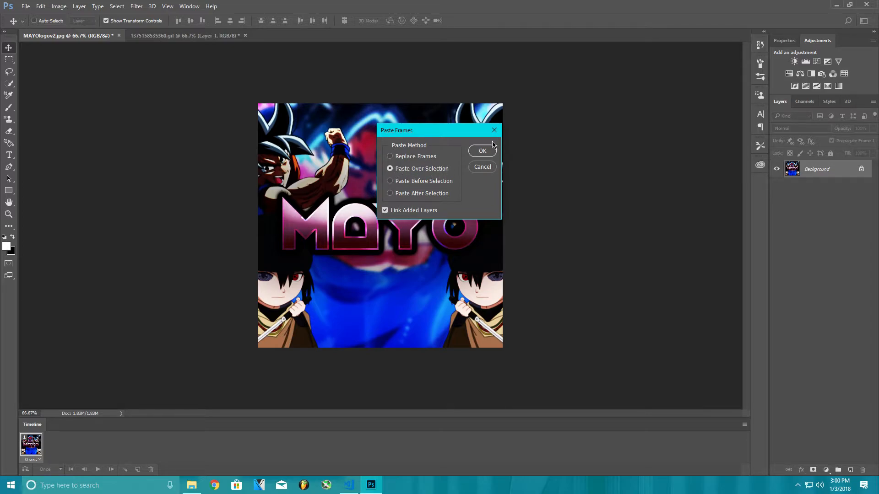
{"action": "left_click", "coordinate": [482, 150]}
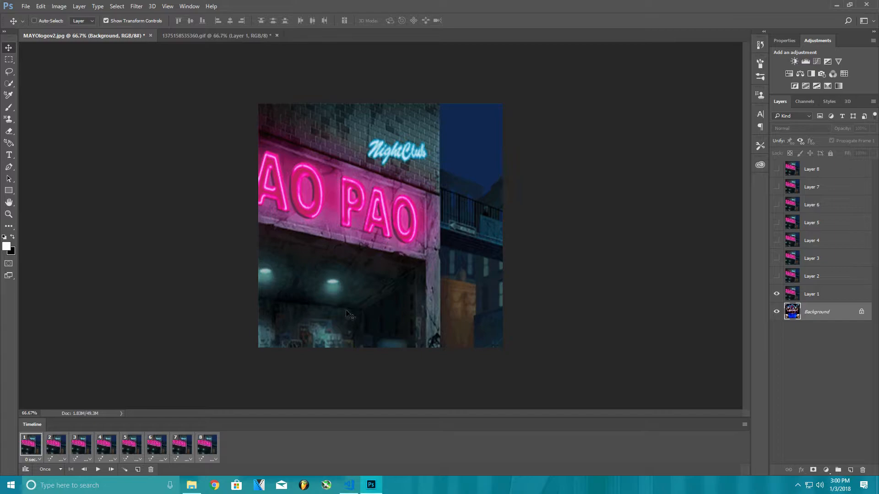
{"action": "mouse_move", "coordinate": [698, 236]}
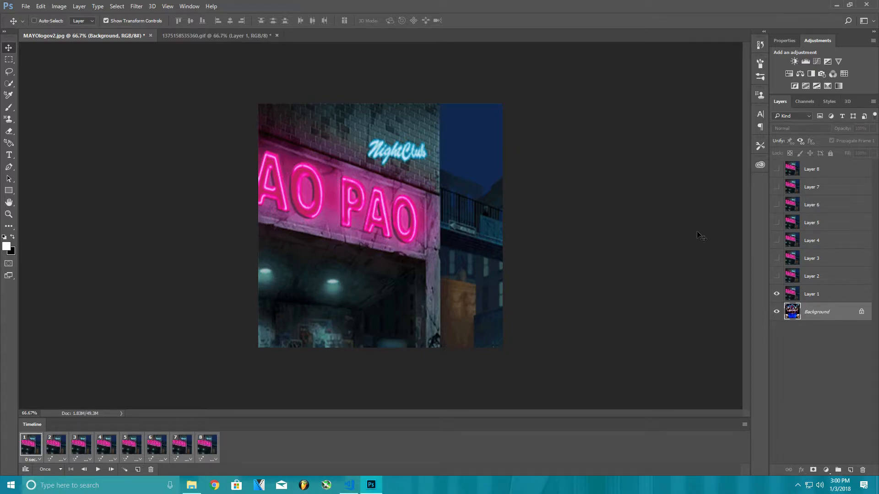
{"action": "mouse_move", "coordinate": [482, 255]}
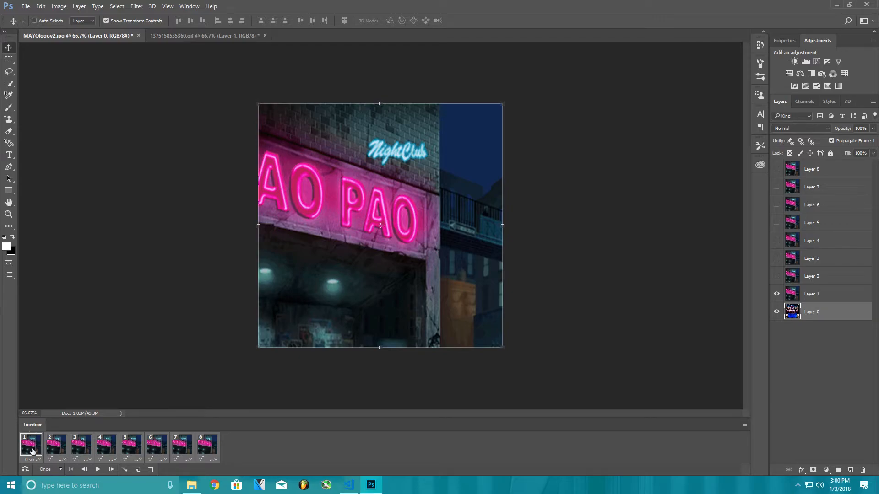
{"action": "mouse_move", "coordinate": [585, 448]}
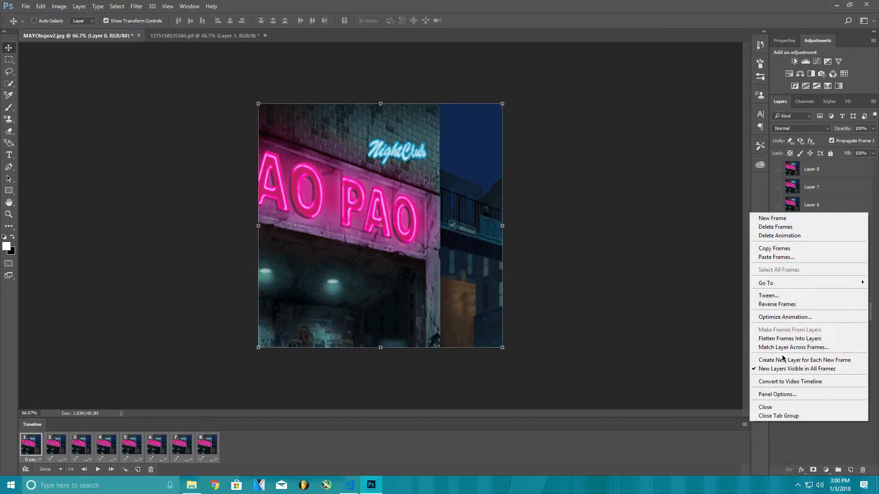
{"action": "mouse_move", "coordinate": [805, 348]}
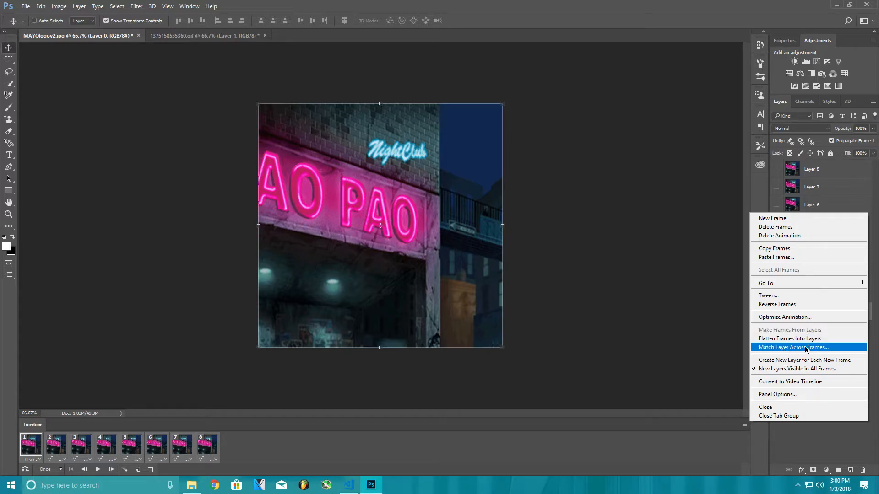
Step: Match the logo layer across all frames and select the alley layers for linking
{"action": "left_click", "coordinate": [792, 347]}
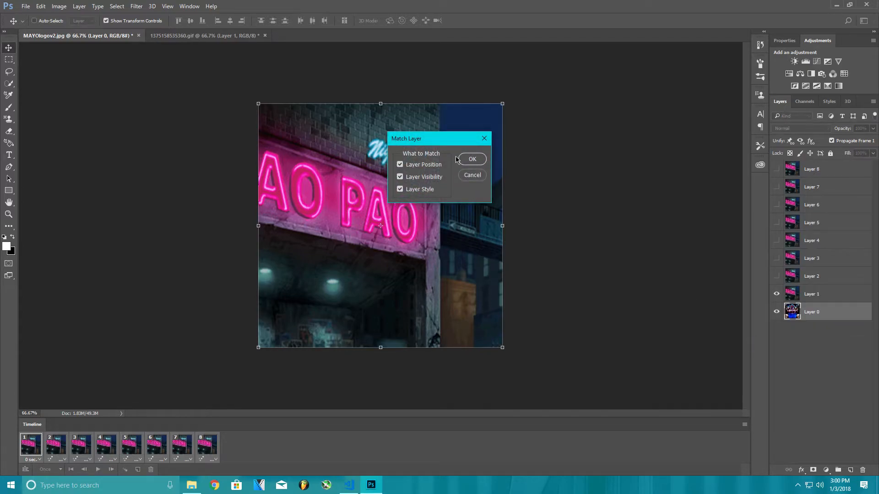
{"action": "left_click", "coordinate": [472, 158]}
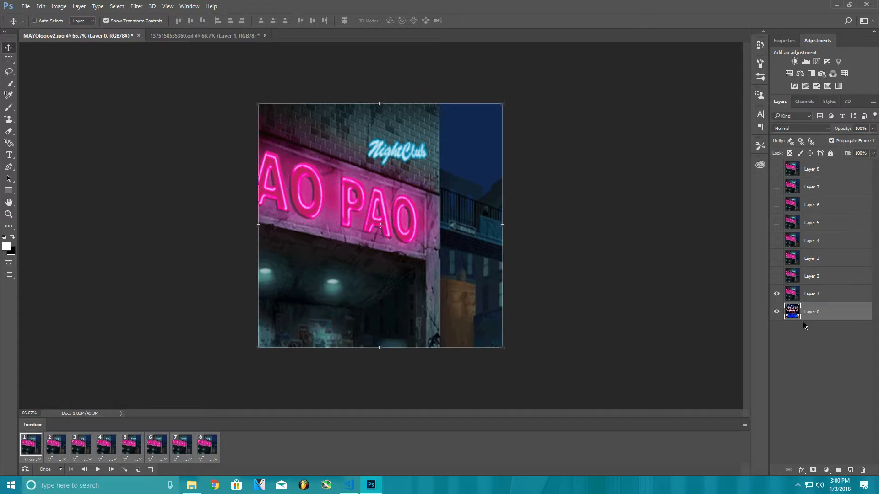
{"action": "left_click", "coordinate": [811, 168]}
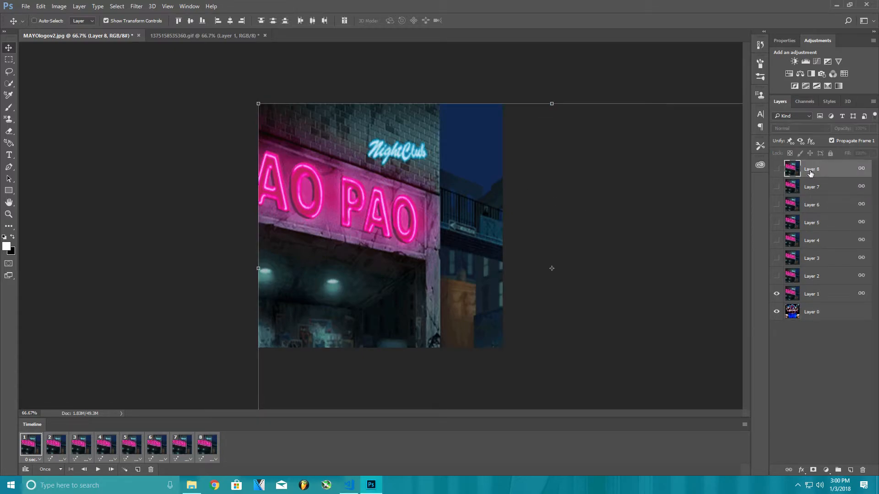
{"action": "left_click", "coordinate": [812, 187]}
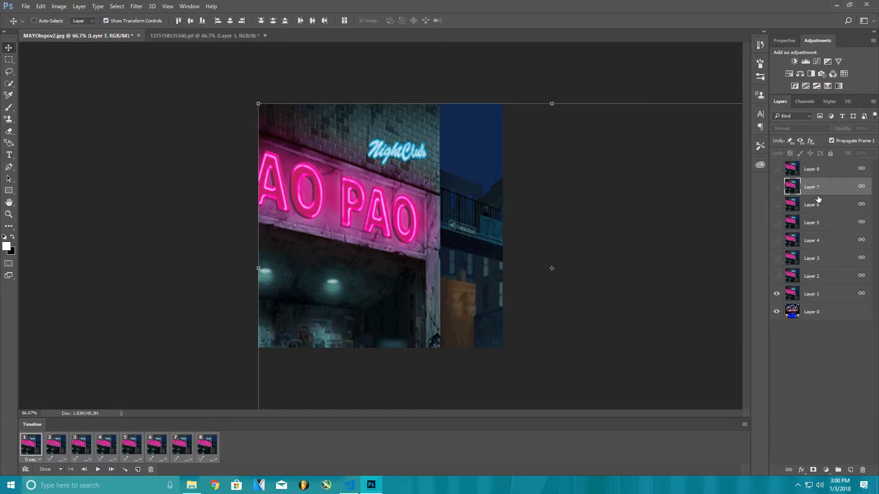
{"action": "left_click", "coordinate": [811, 168]}
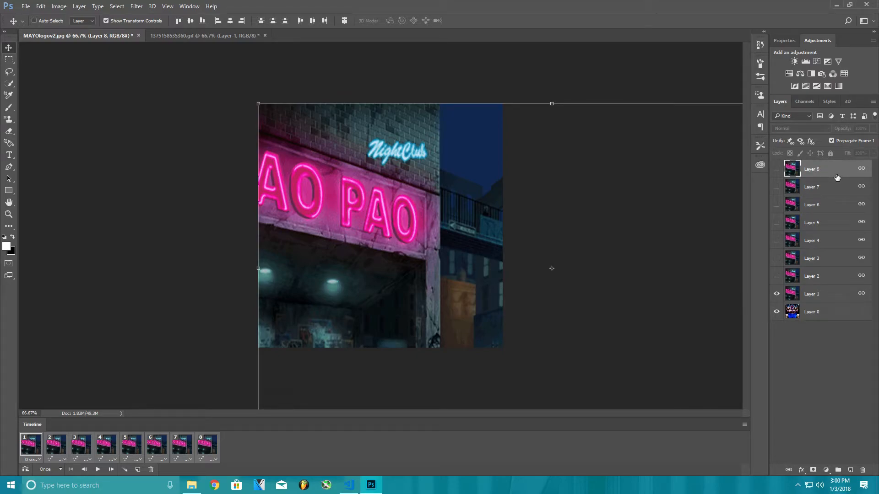
{"action": "left_click", "coordinate": [811, 205]}
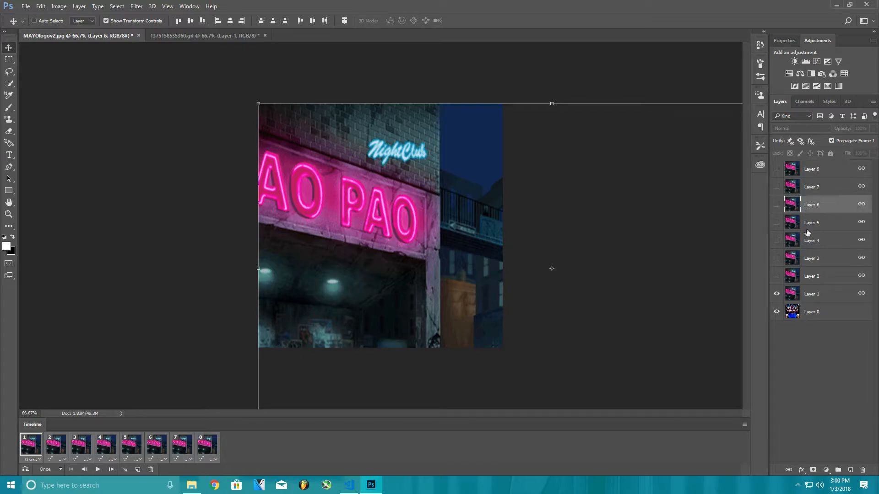
{"action": "left_click", "coordinate": [811, 169]}
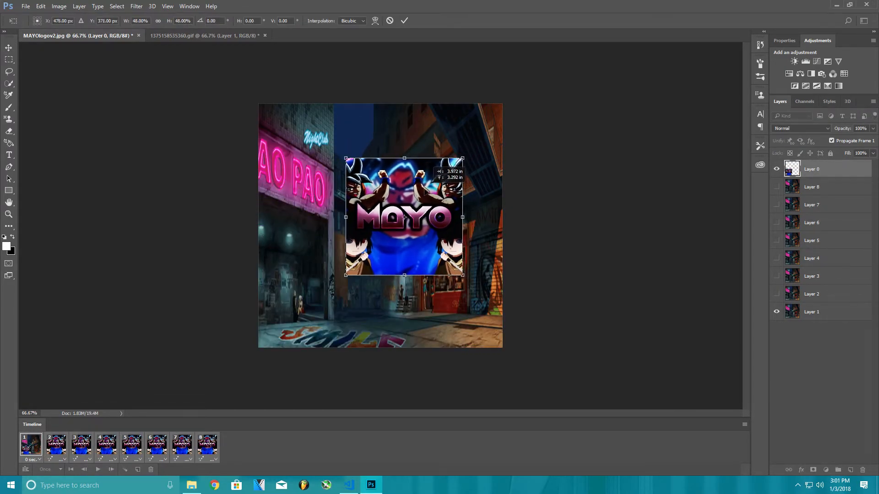
Step: Centre the 48%-scaled logo over the alley scene and commit the transform
{"action": "left_click_drag", "start_coordinate": [404, 217], "coordinate": [389, 217]}
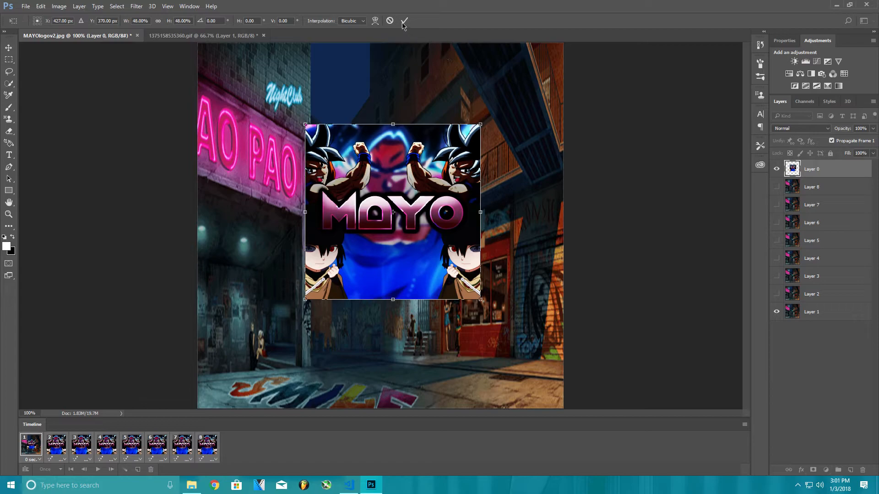
{"action": "left_click", "coordinate": [404, 21]}
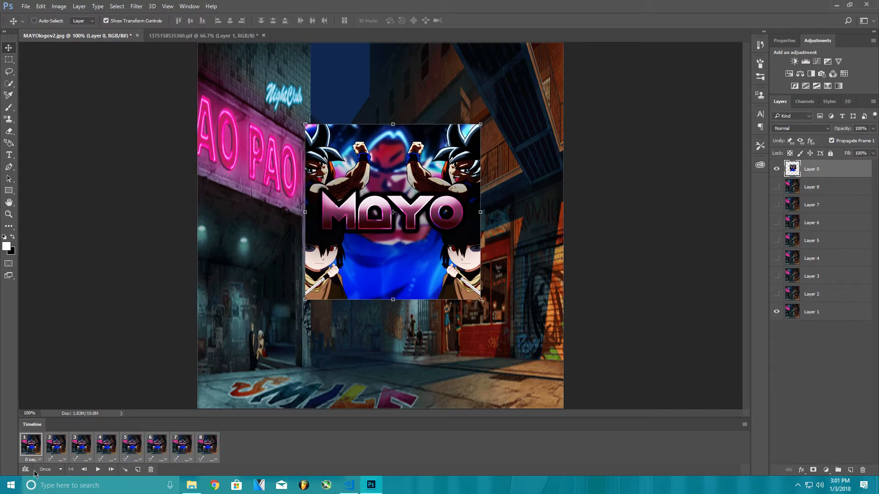
Step: Set animation looping to Forever, then play and stop the preview
{"action": "left_click", "coordinate": [44, 469]}
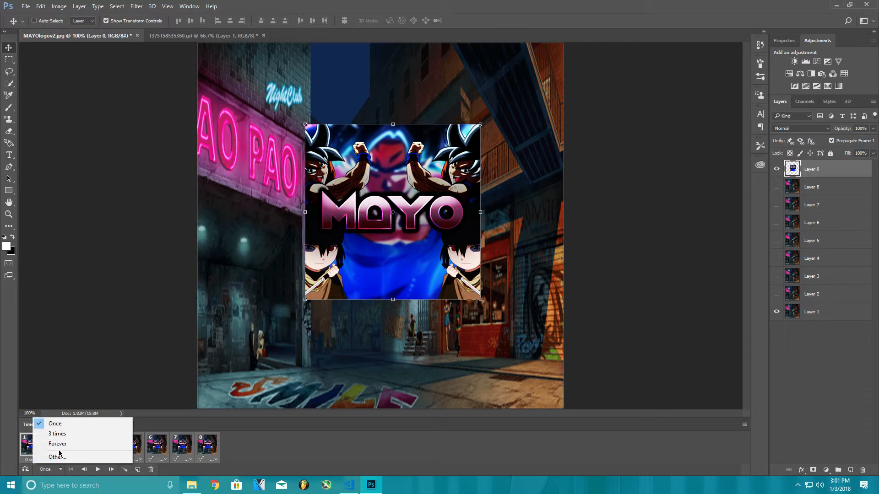
{"action": "left_click", "coordinate": [57, 443]}
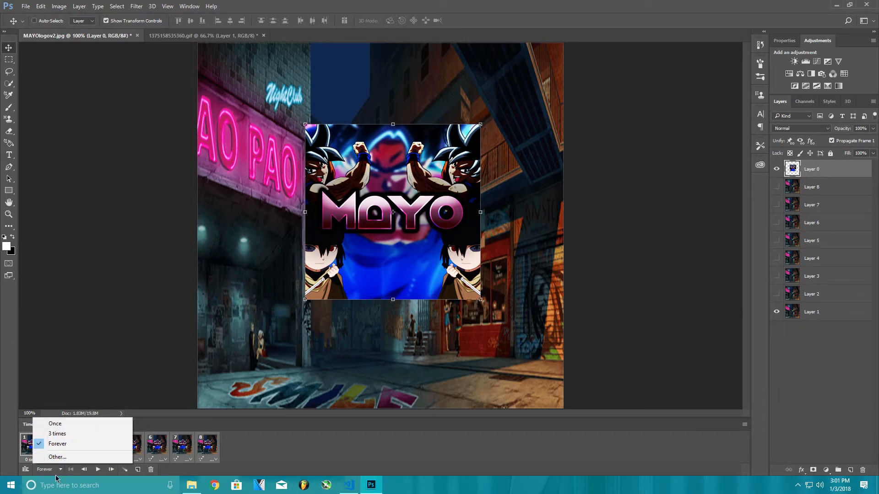
{"action": "mouse_move", "coordinate": [46, 476]}
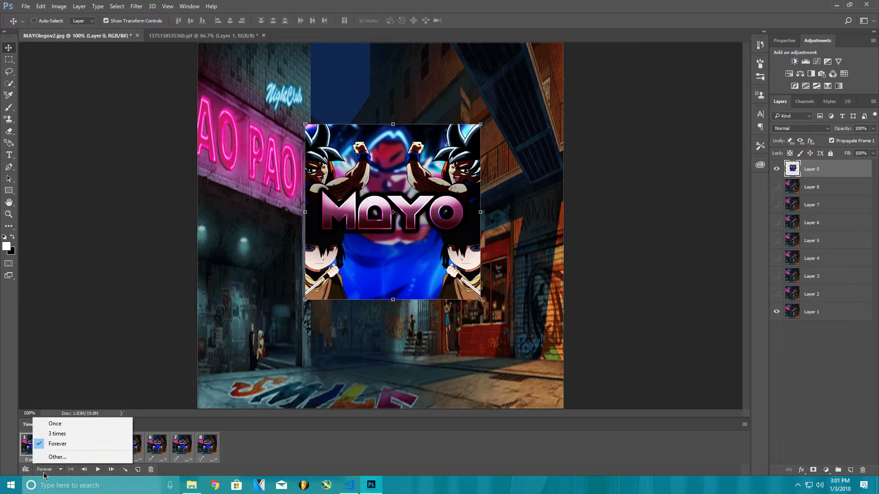
{"action": "mouse_move", "coordinate": [62, 443]}
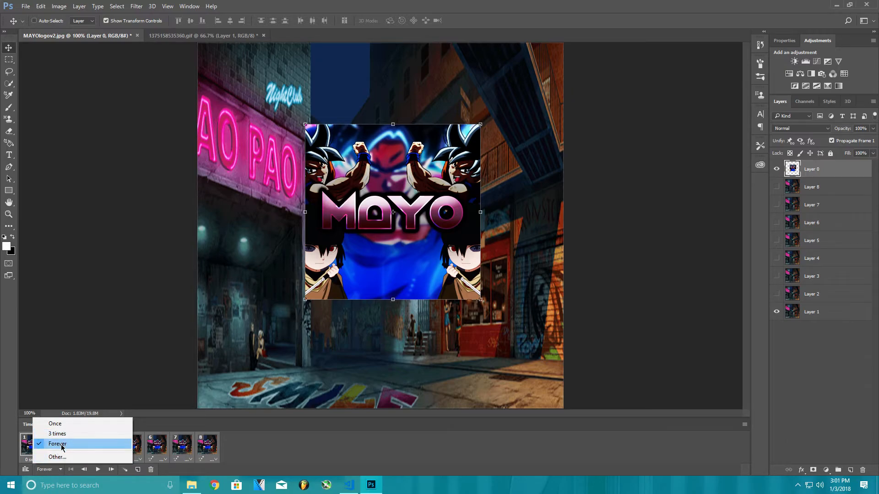
{"action": "left_click", "coordinate": [58, 443]}
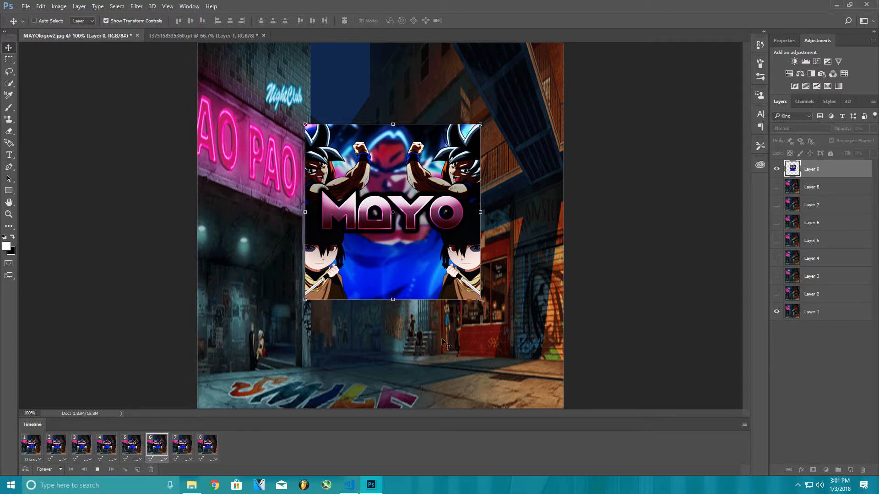
{"action": "left_click", "coordinate": [181, 444]}
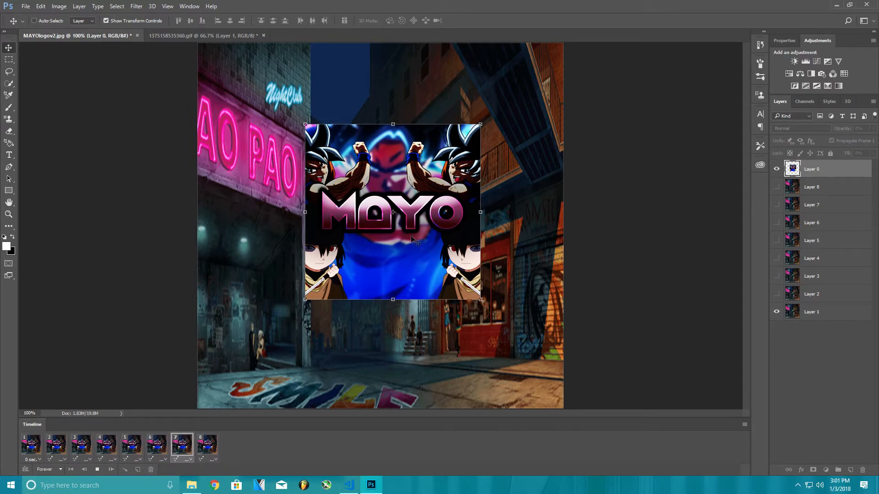
{"action": "left_click", "coordinate": [30, 445]}
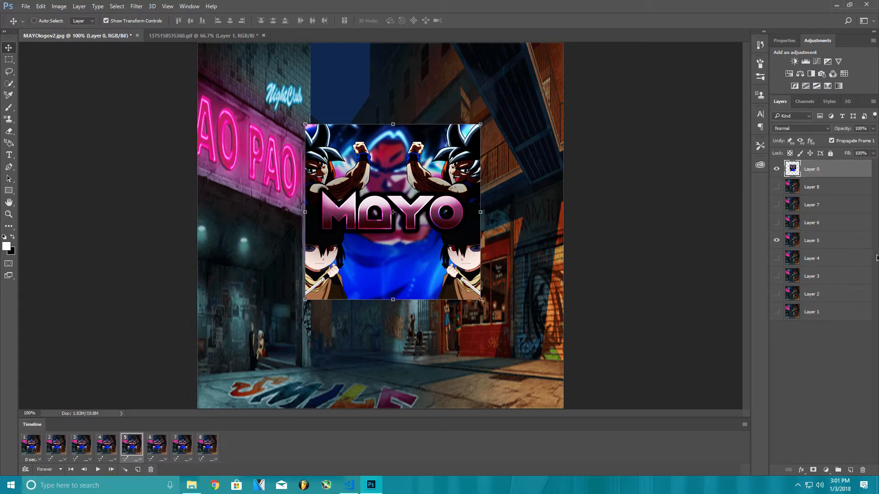
{"action": "left_click", "coordinate": [811, 187]}
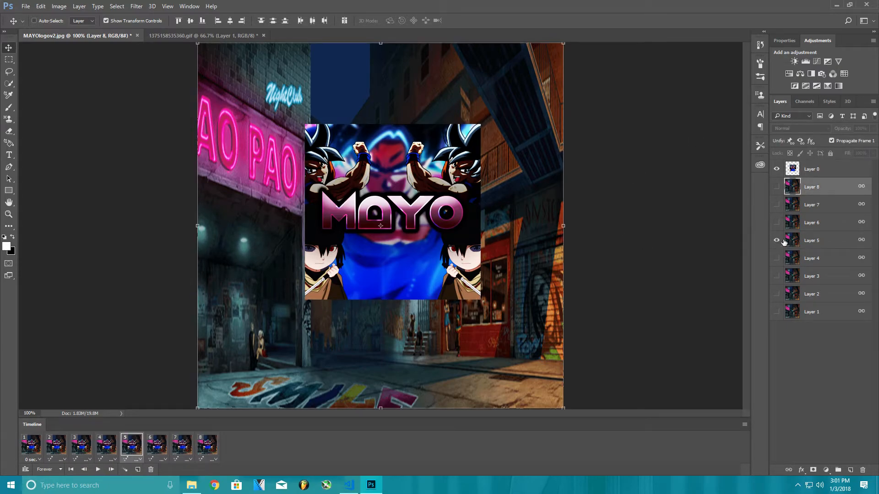
Step: Open Save for Web (Legacy) as GIF with Forever looping
{"action": "left_click", "coordinate": [32, 8]}
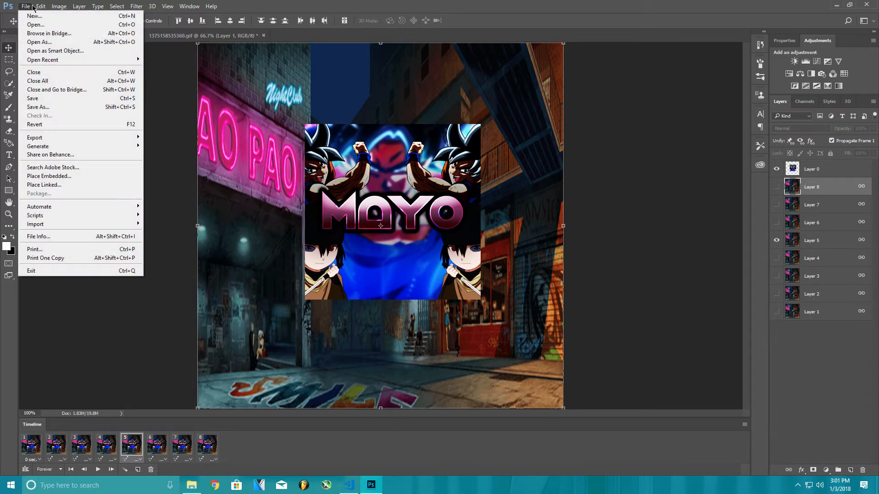
{"action": "mouse_move", "coordinate": [59, 141]}
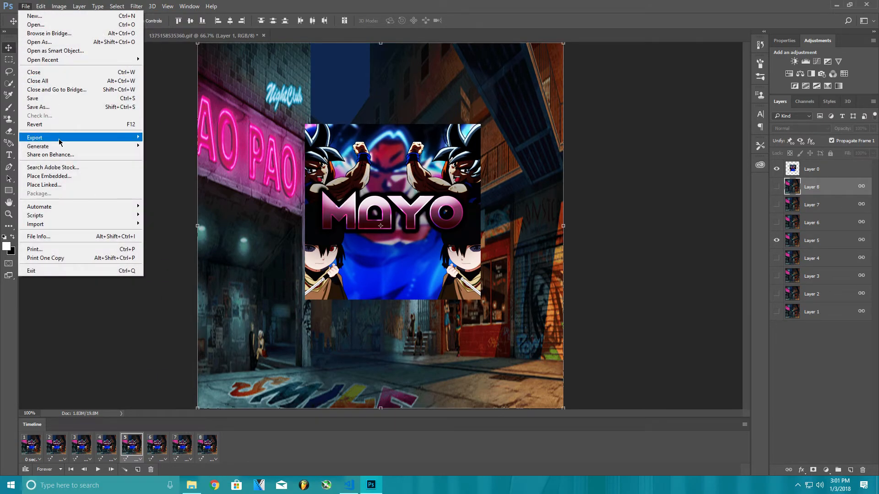
{"action": "left_click", "coordinate": [35, 137]}
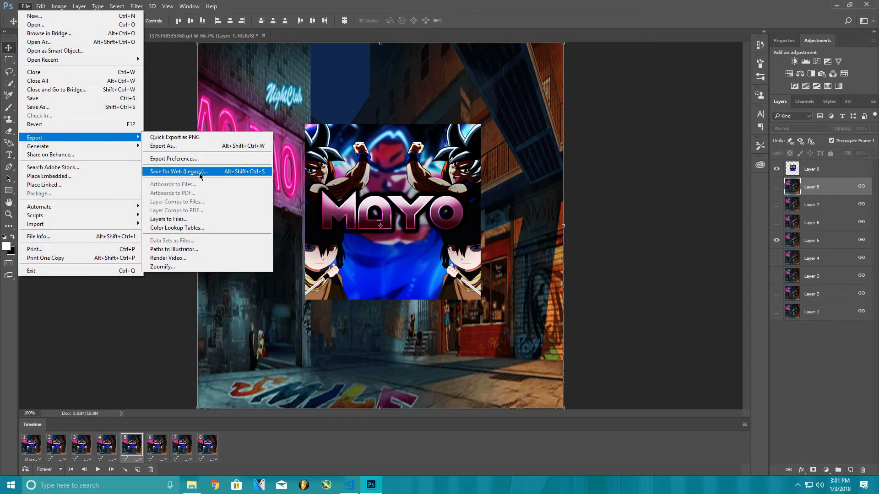
{"action": "left_click", "coordinate": [179, 171]}
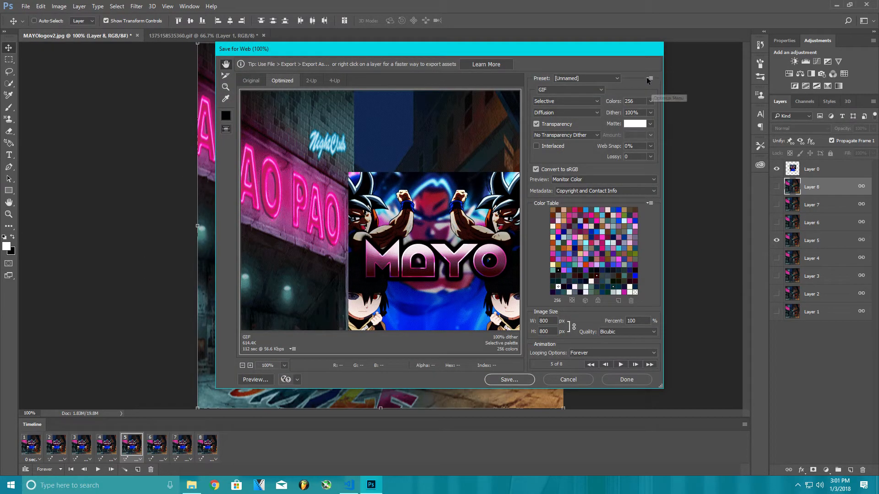
{"action": "mouse_move", "coordinate": [562, 166]}
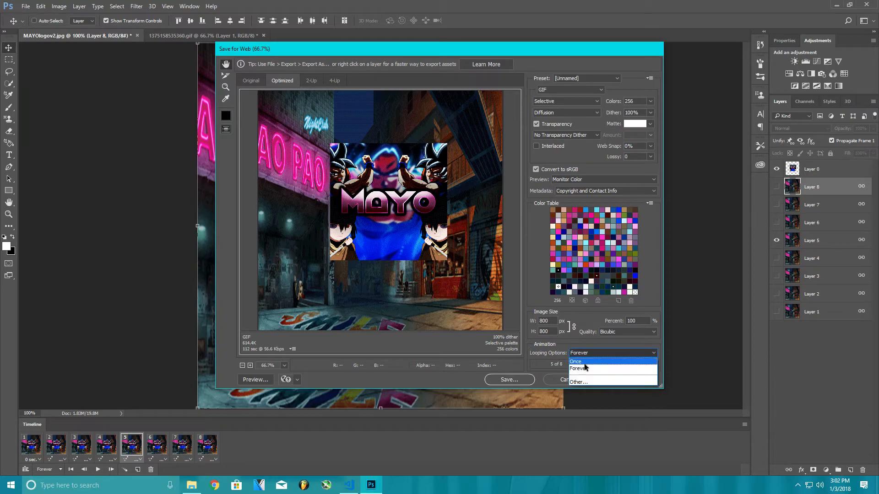
{"action": "left_click", "coordinate": [578, 368]}
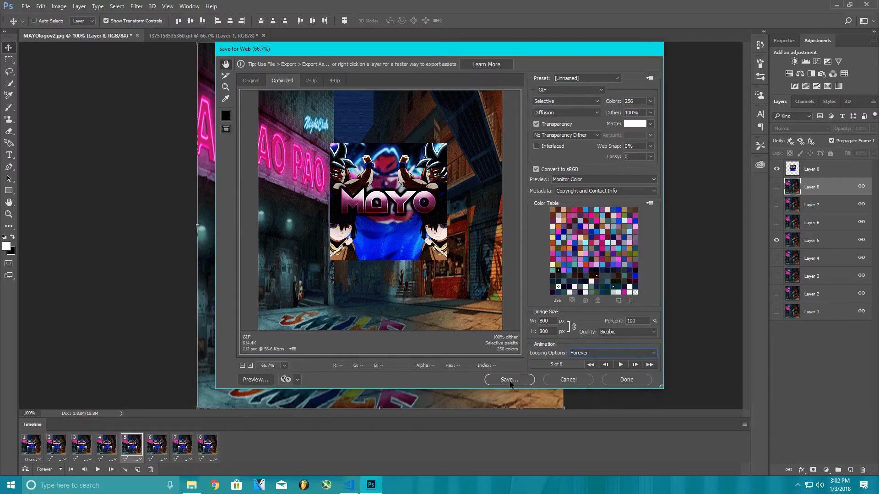
Step: Save MAYOlogov2.gif into a new 'gif' folder inside Videos
{"action": "left_click", "coordinate": [509, 379]}
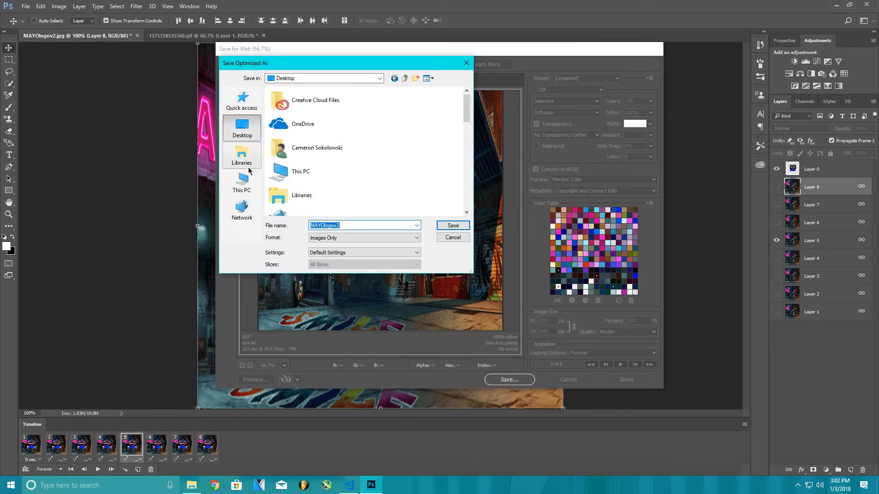
{"action": "left_click", "coordinate": [241, 155]}
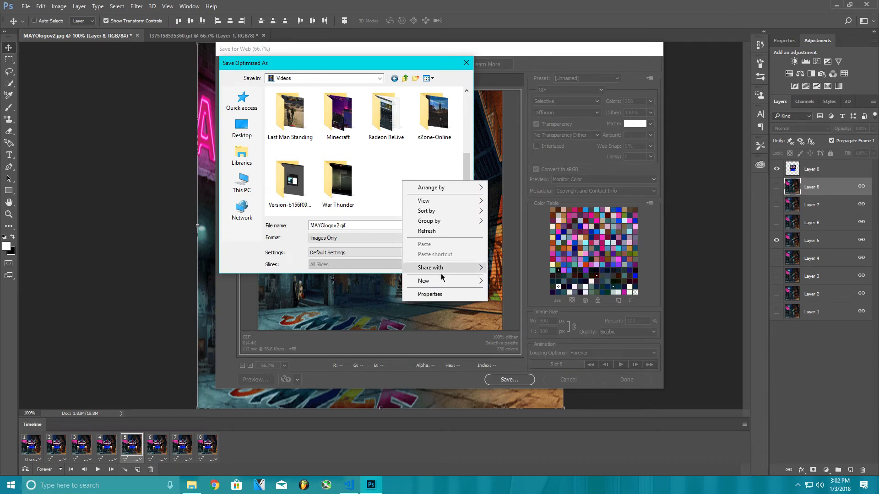
{"action": "left_click", "coordinate": [424, 281]}
{"action": "type", "text": "gif"}
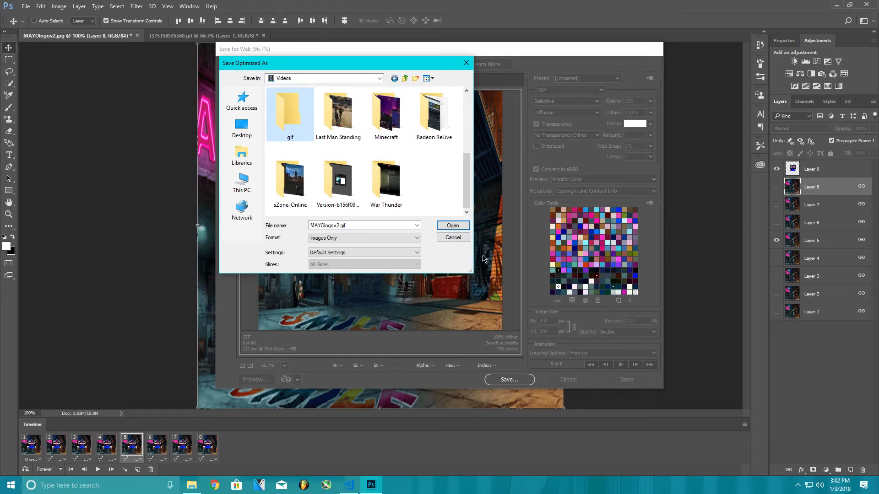
{"action": "mouse_move", "coordinate": [314, 164]}
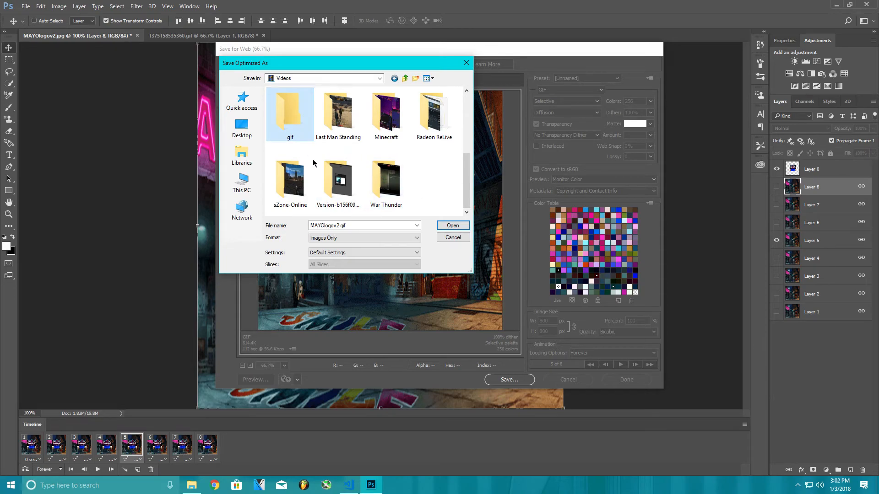
{"action": "mouse_move", "coordinate": [301, 129]}
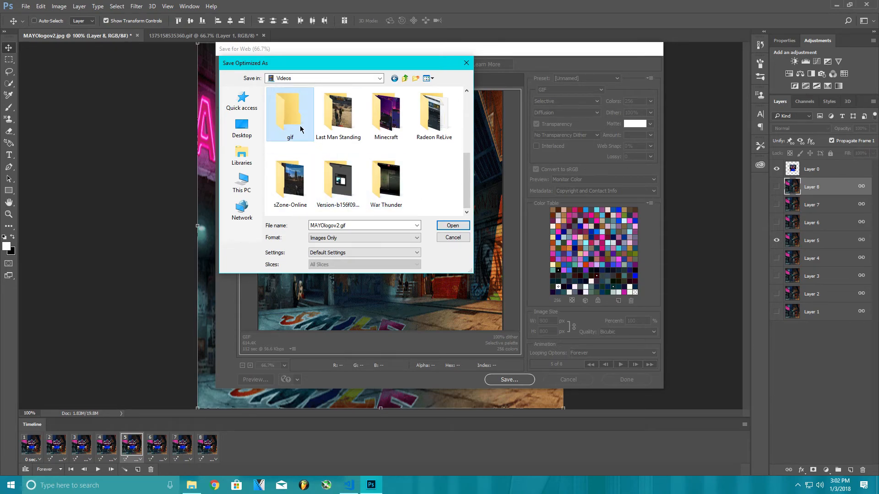
{"action": "left_click", "coordinate": [453, 226]}
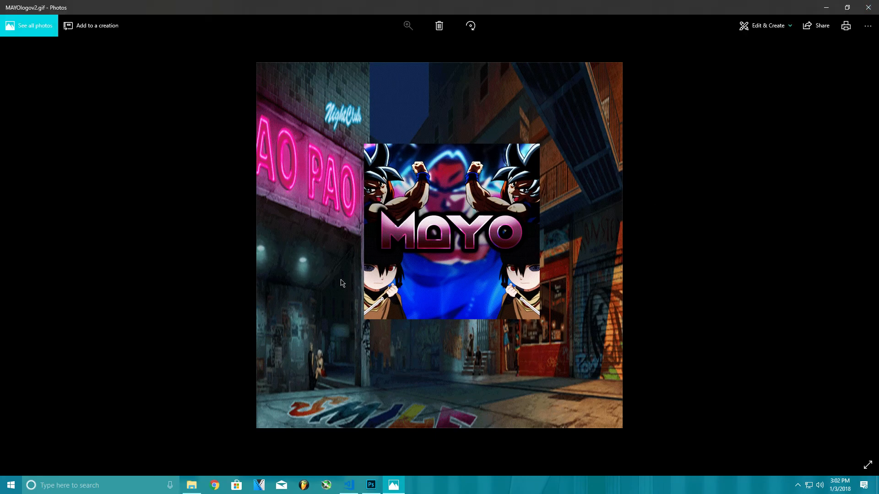
{"action": "mouse_move", "coordinate": [592, 115]}
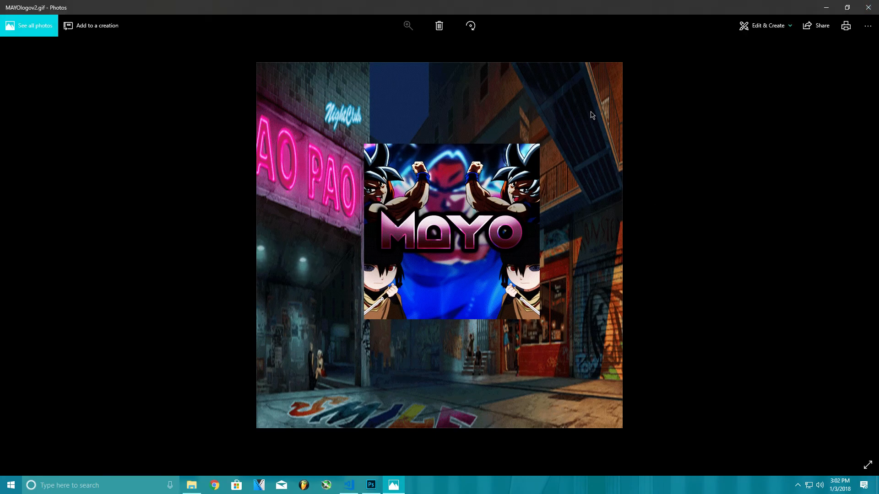